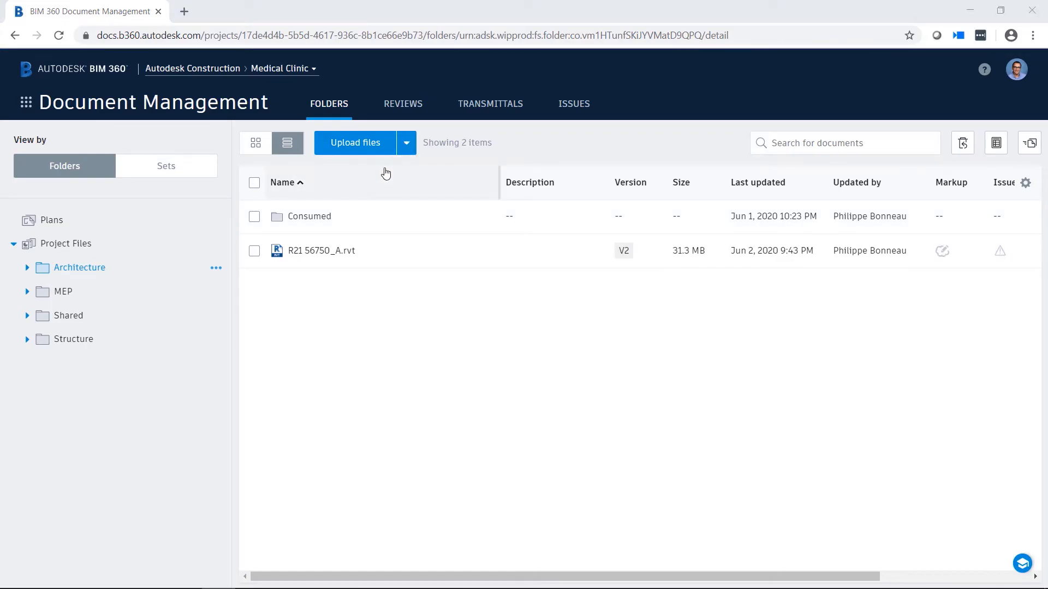
- Upload the A305 Ground Floor and A306 Second Floor DWG files into the Architecture folder
click(355, 142)
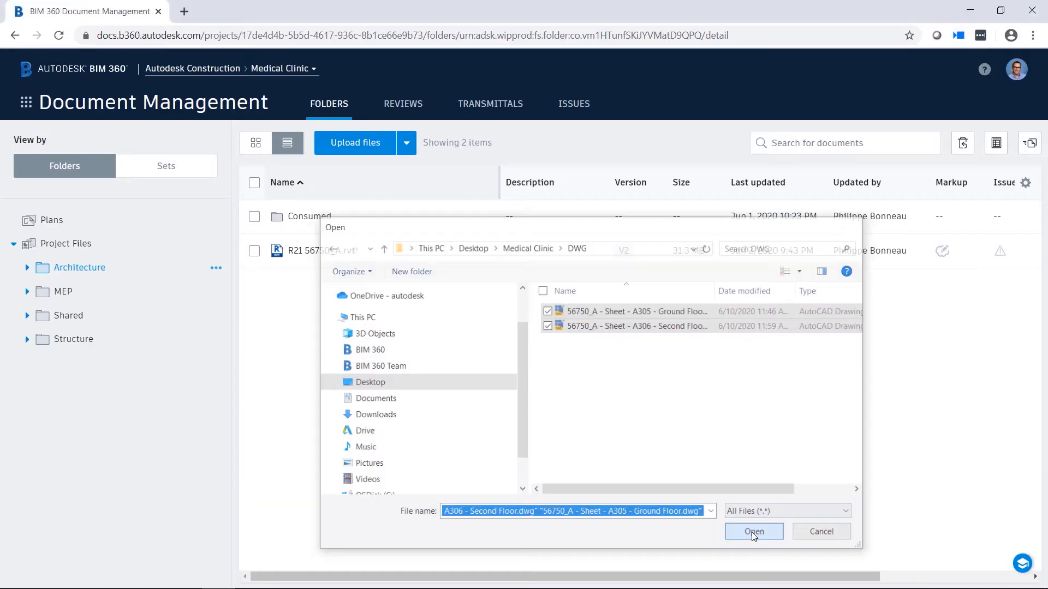
click(753, 532)
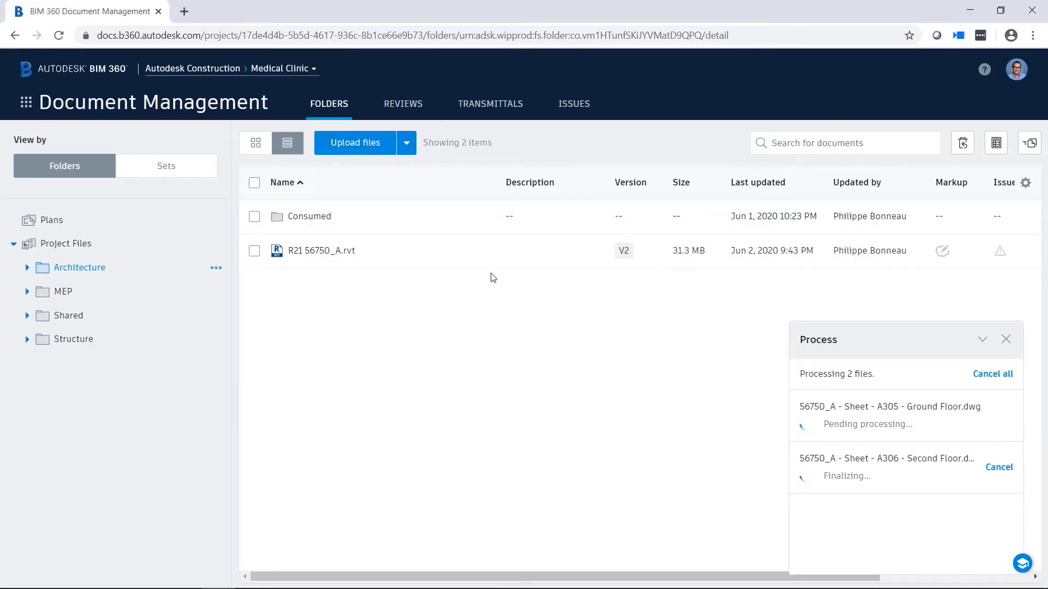
- Upload the matching A305 and A306 PDF sheets from the Medical Clinic PDF folder
click(406, 142)
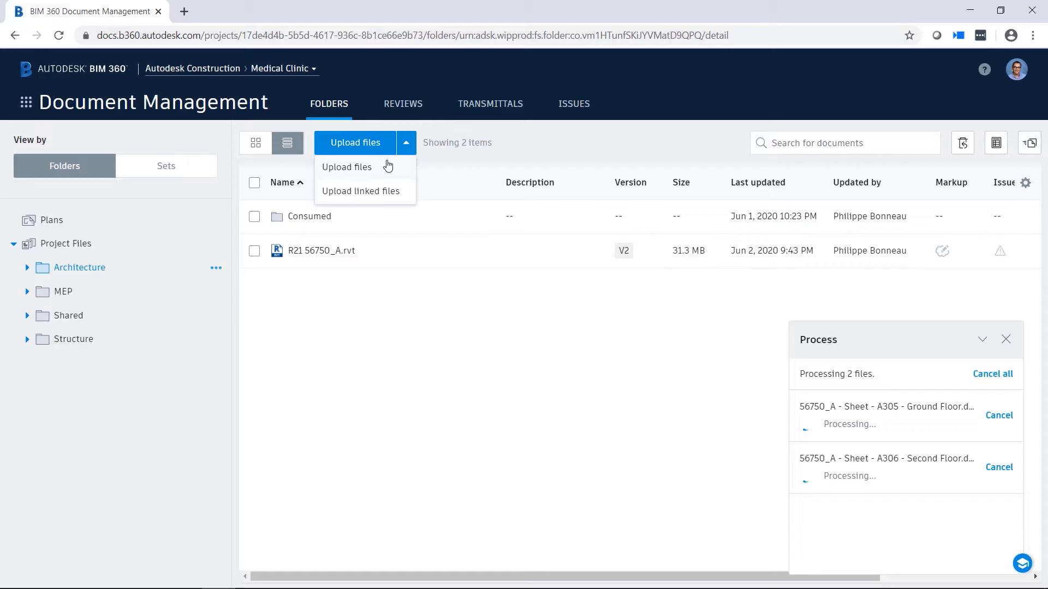
click(346, 167)
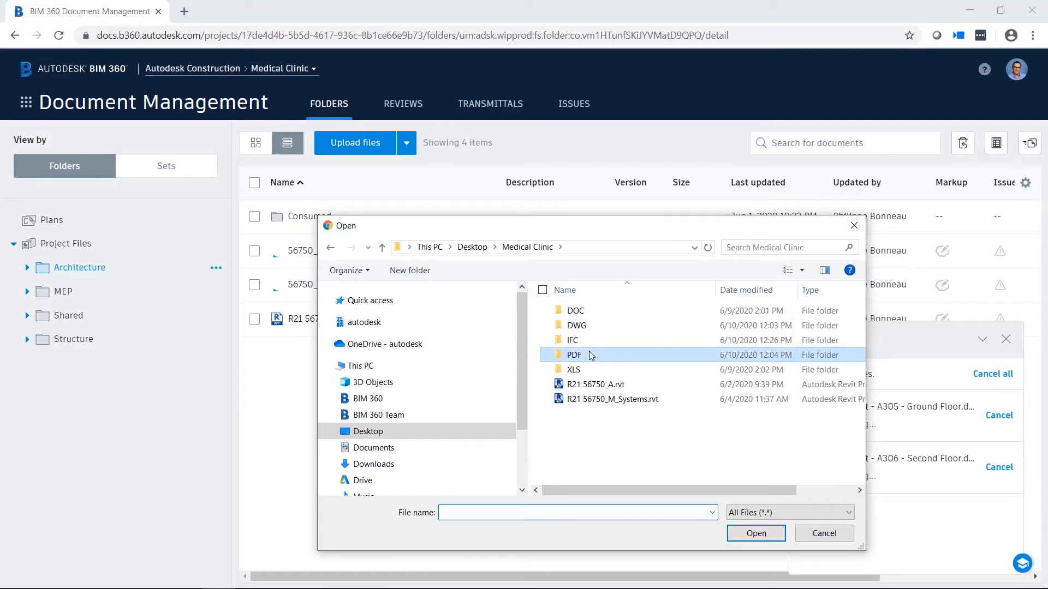
double_click(573, 355)
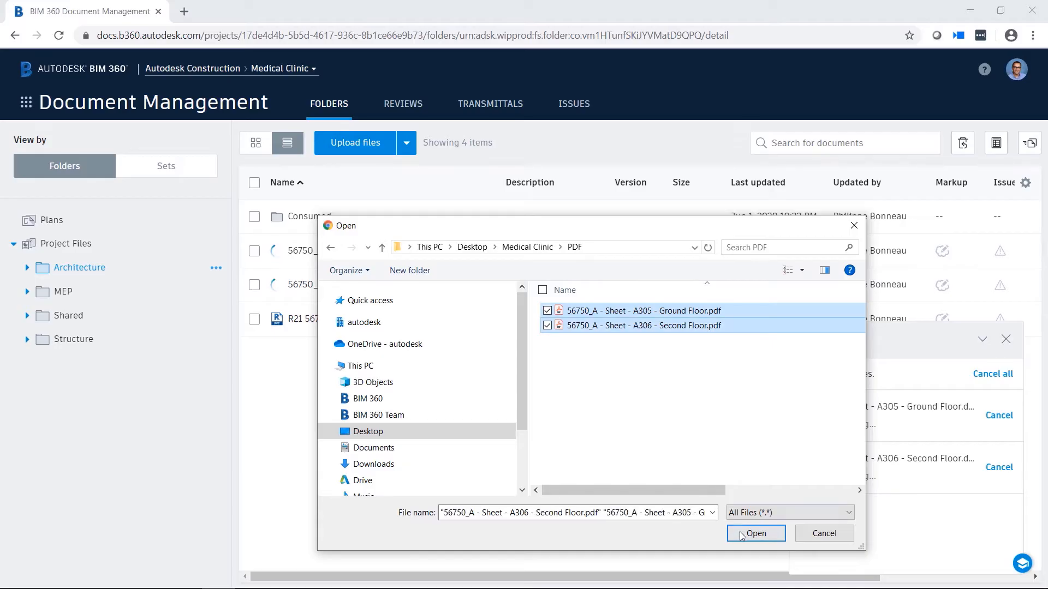
click(755, 534)
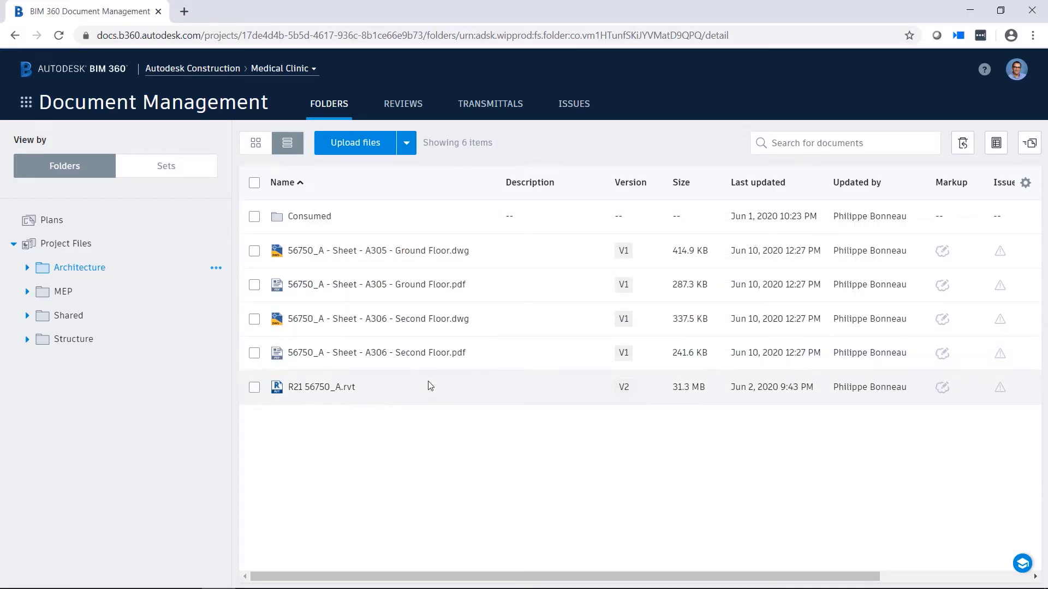
- View the A305 Ground Floor DWG in the viewer, then move to the A306 Second Floor PDF
double_click(376, 251)
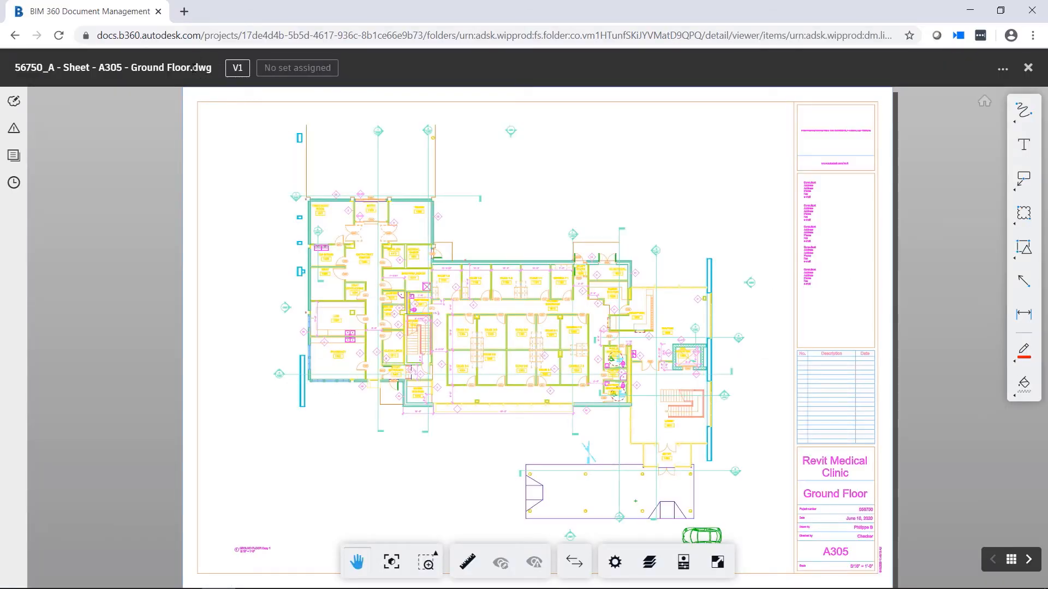
click(1027, 560)
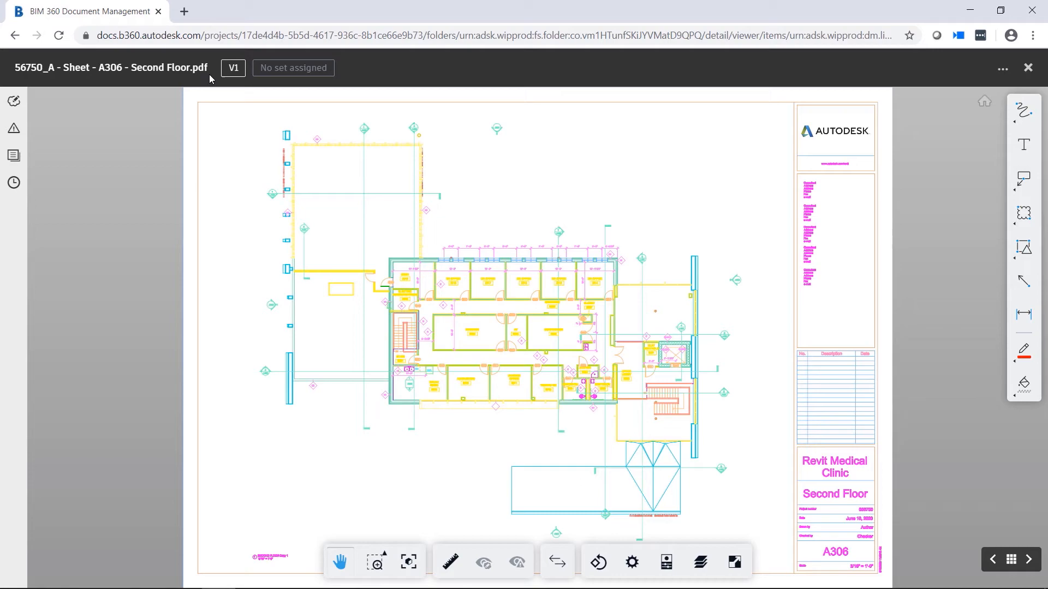